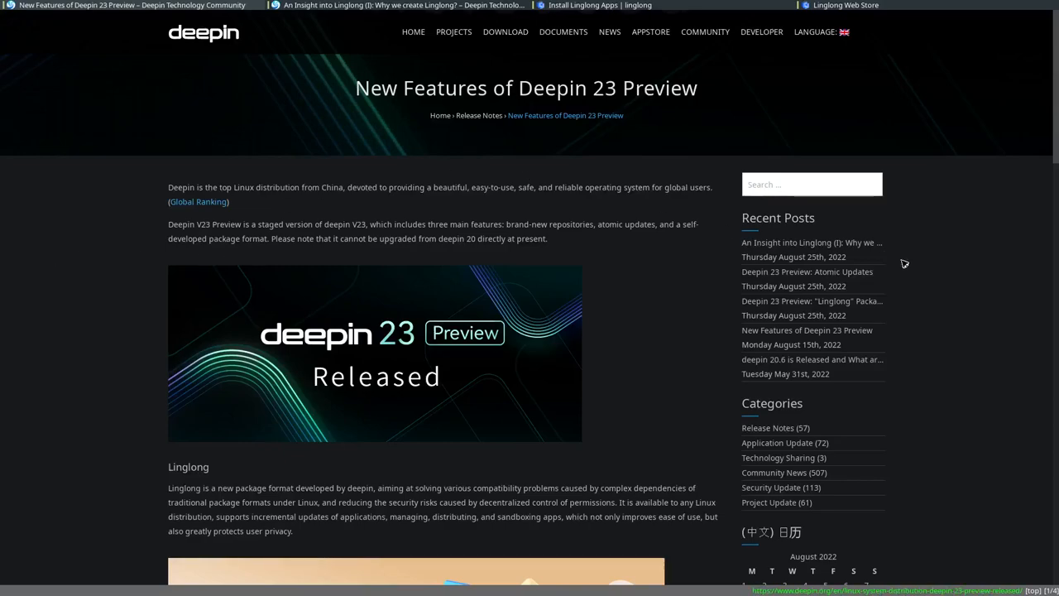
mouse_move(908, 268)
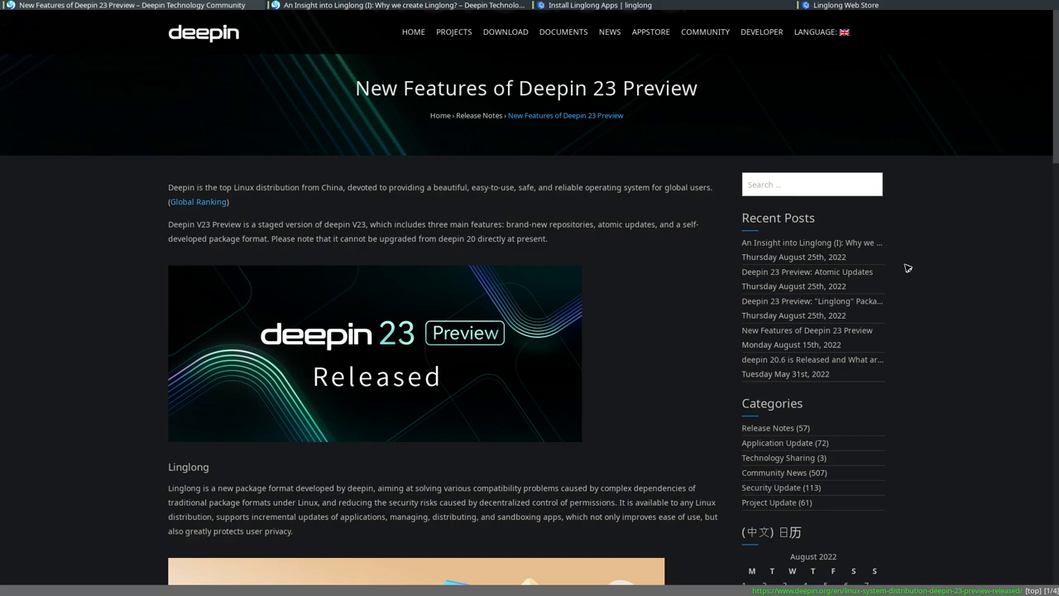
- Scroll the deepin 23 release notes down to the Linglong section
scroll("down", 3)
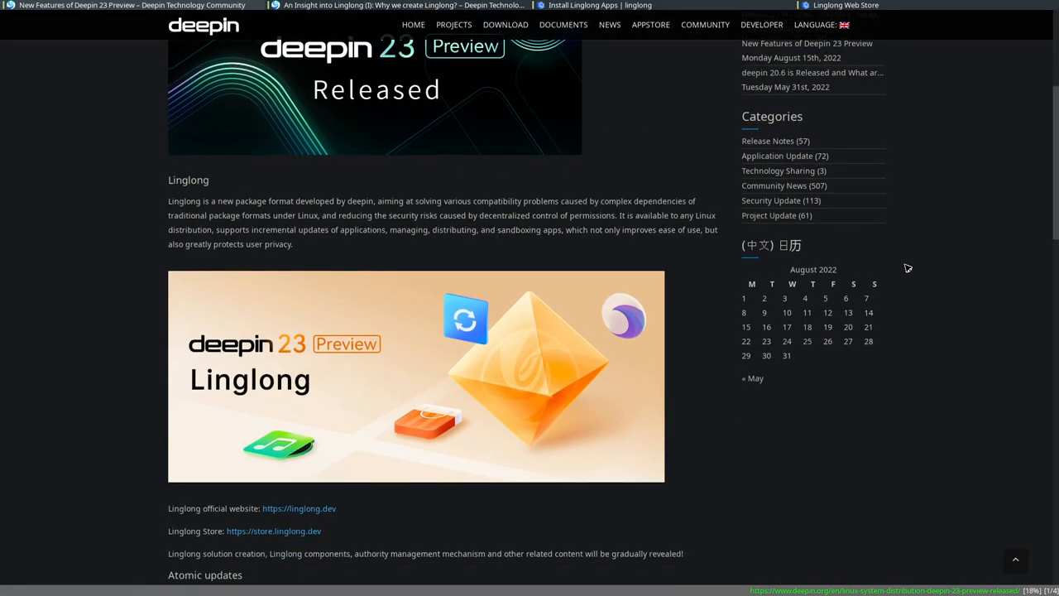
scroll("down", 3)
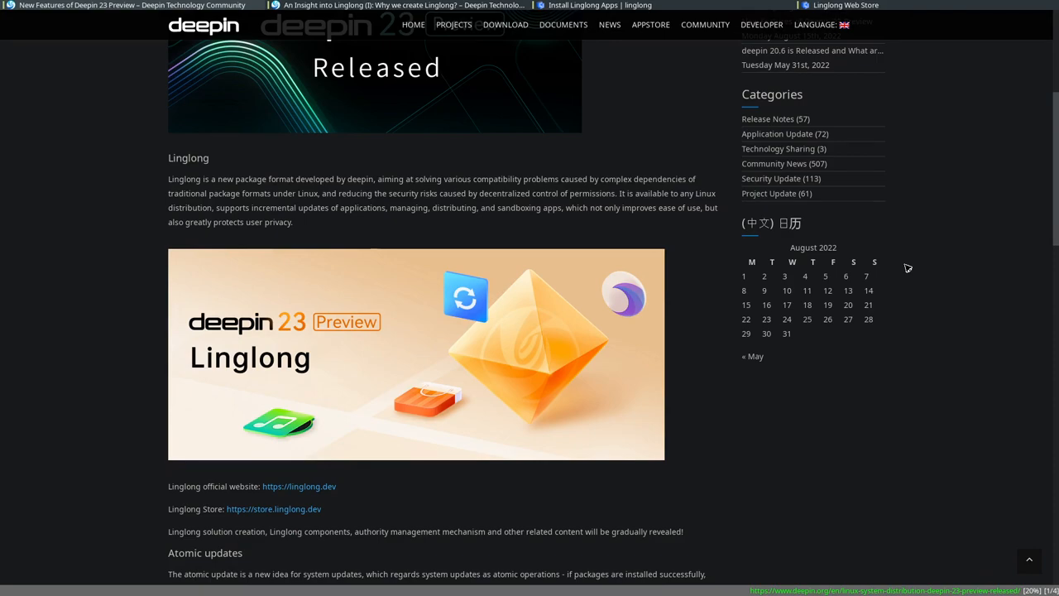
scroll("down", 3)
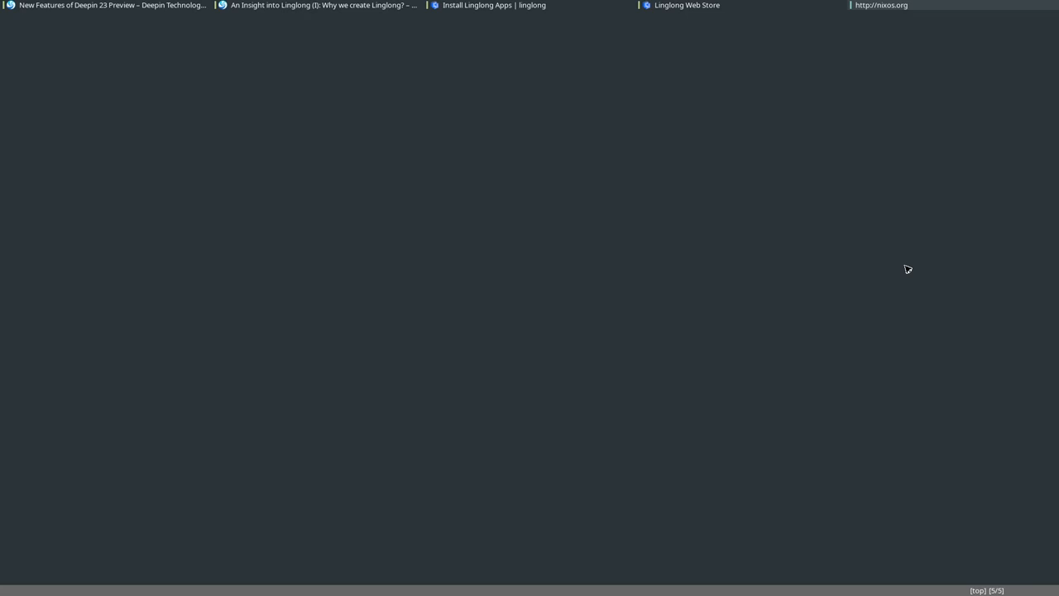
- Switch to the NixOS homepage tab and scroll down its content
left_click(881, 5)
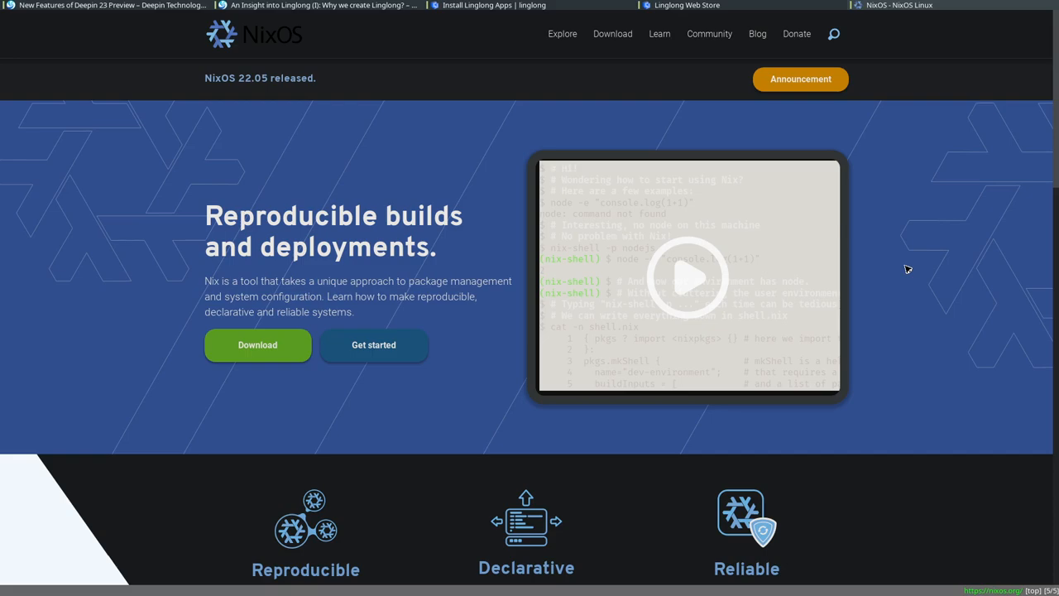
scroll("down", 3)
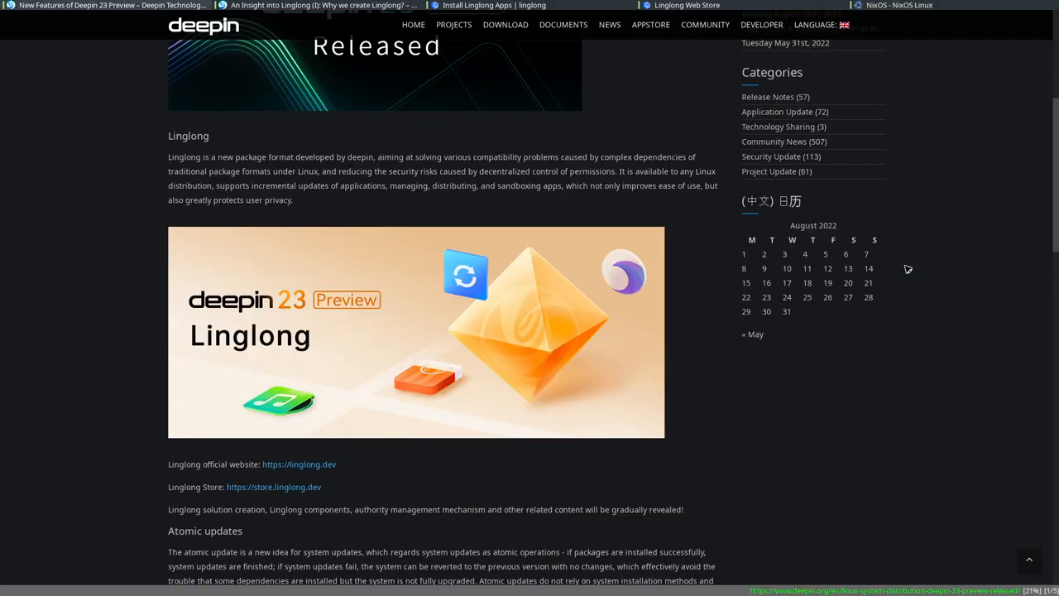
- Read the 'An Insight into Linglong (I)' article through its existing and Linglong solution sections
left_click(319, 5)
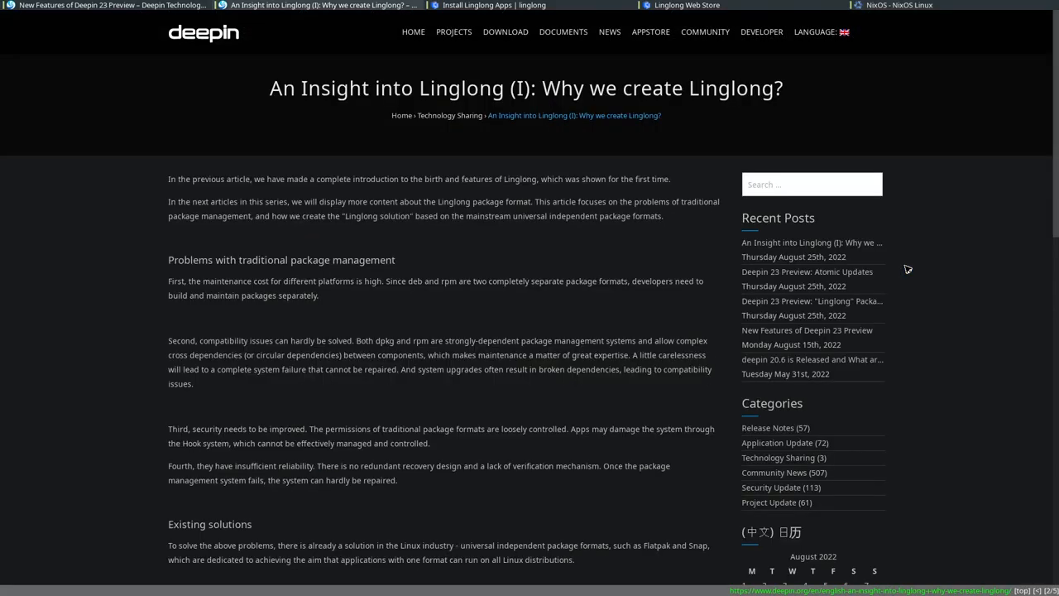
scroll("down", 3)
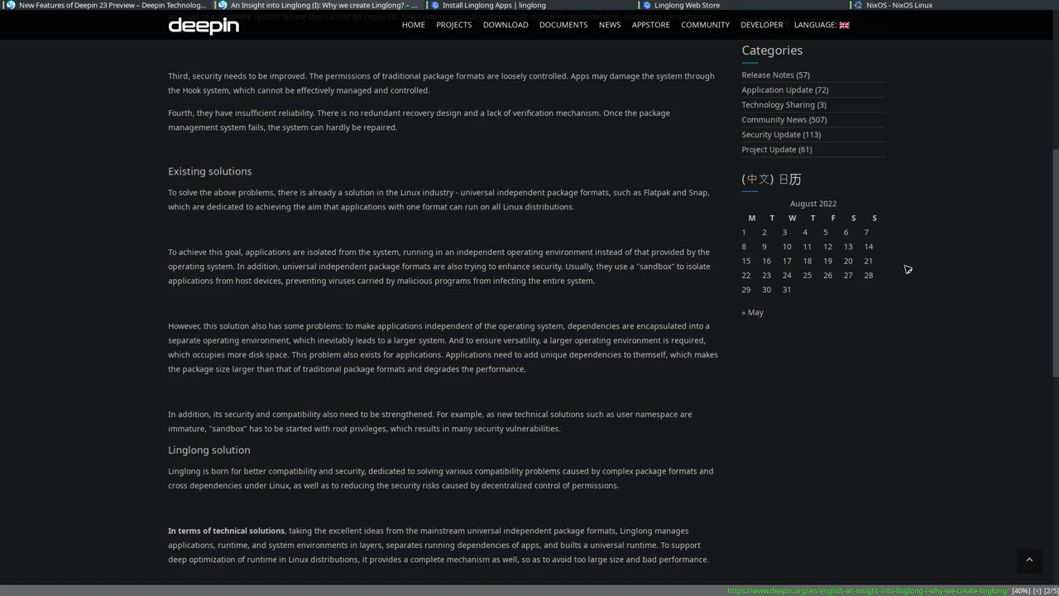
scroll("down", 3)
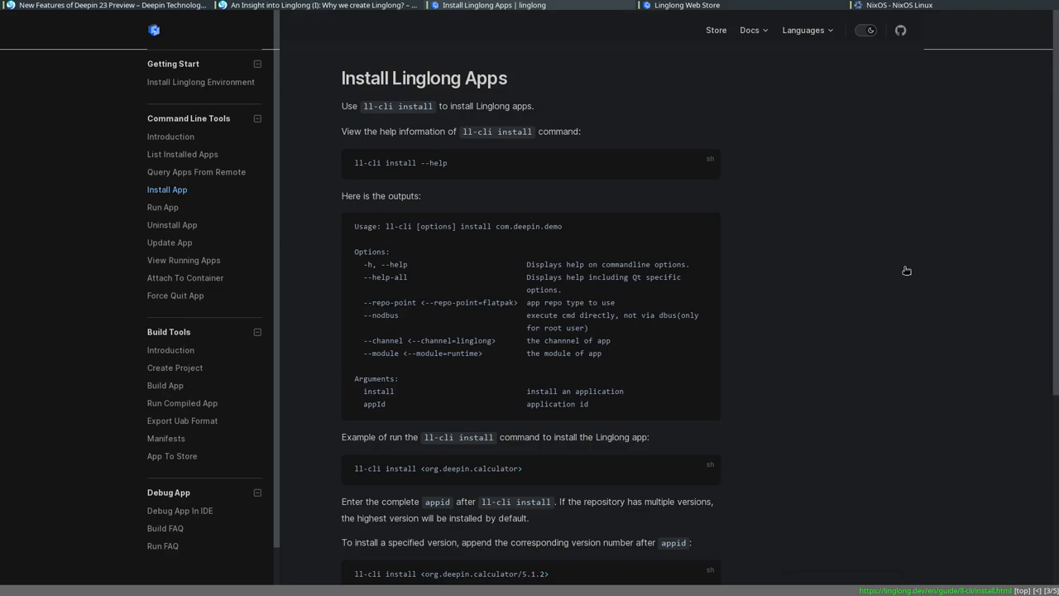
- Scroll the ll-cli Install guide to the org.deepin.calculator install examples and their output
scroll("down", 3)
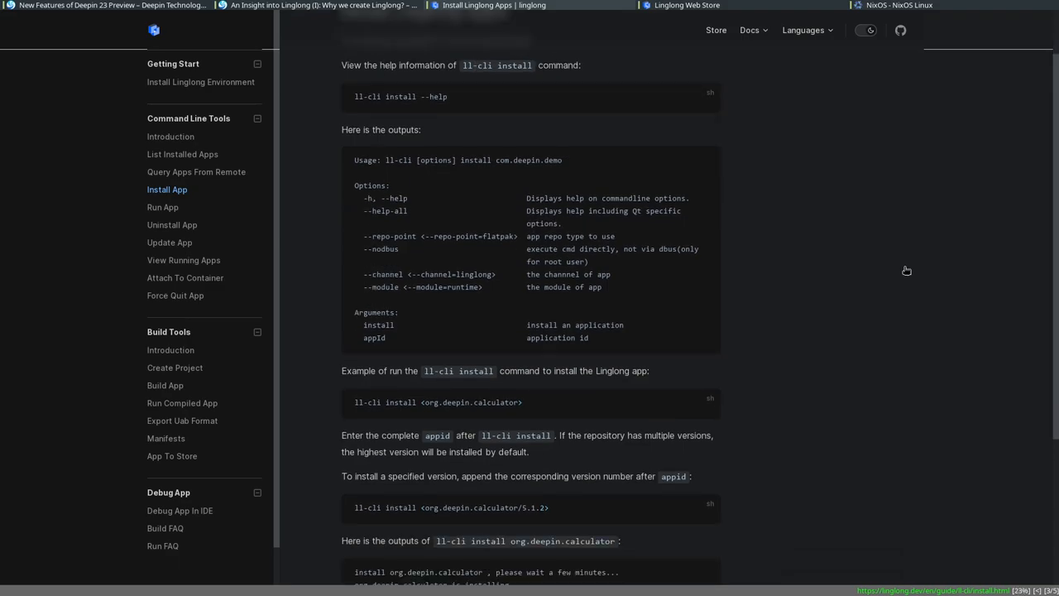
scroll("down", 3)
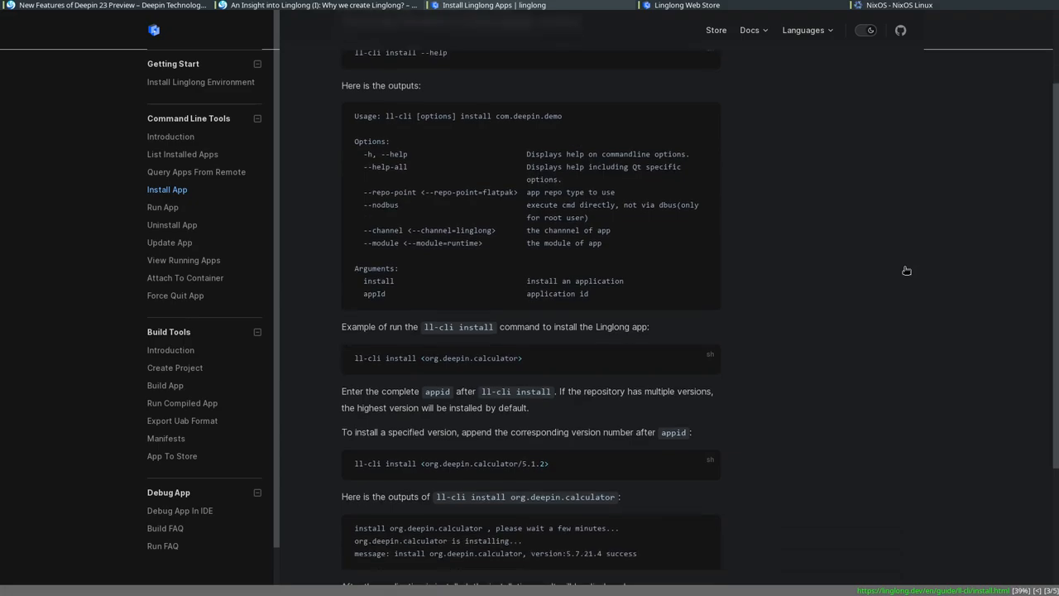
scroll("up", 3)
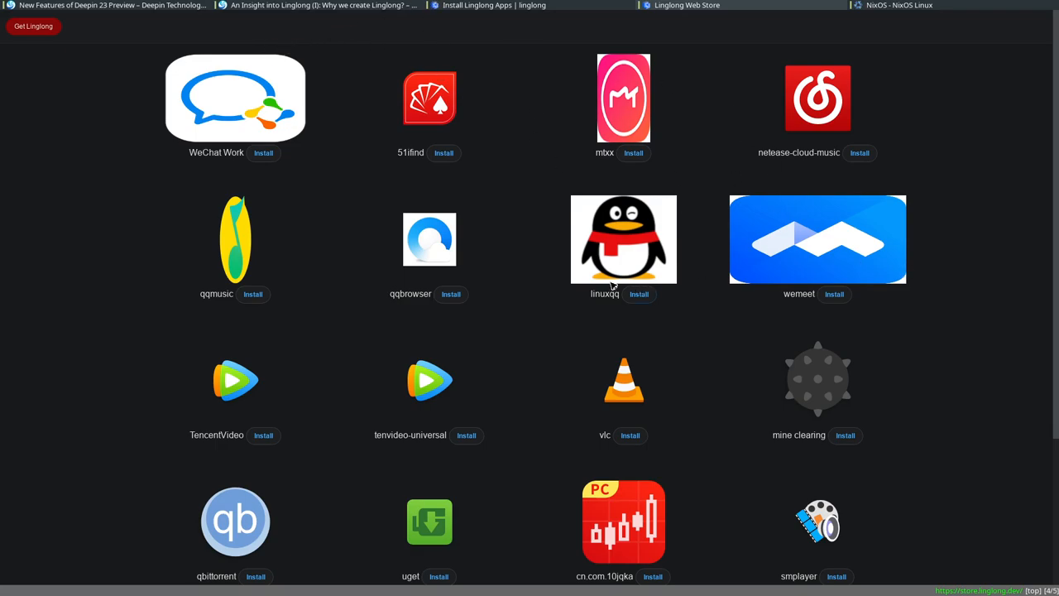
mouse_move(203, 141)
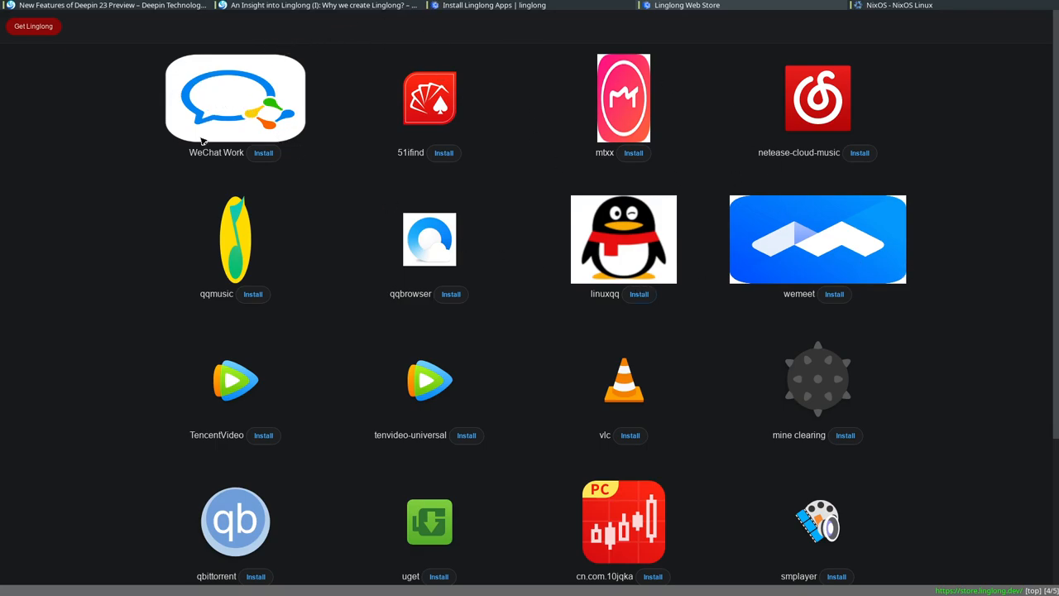
mouse_move(490, 235)
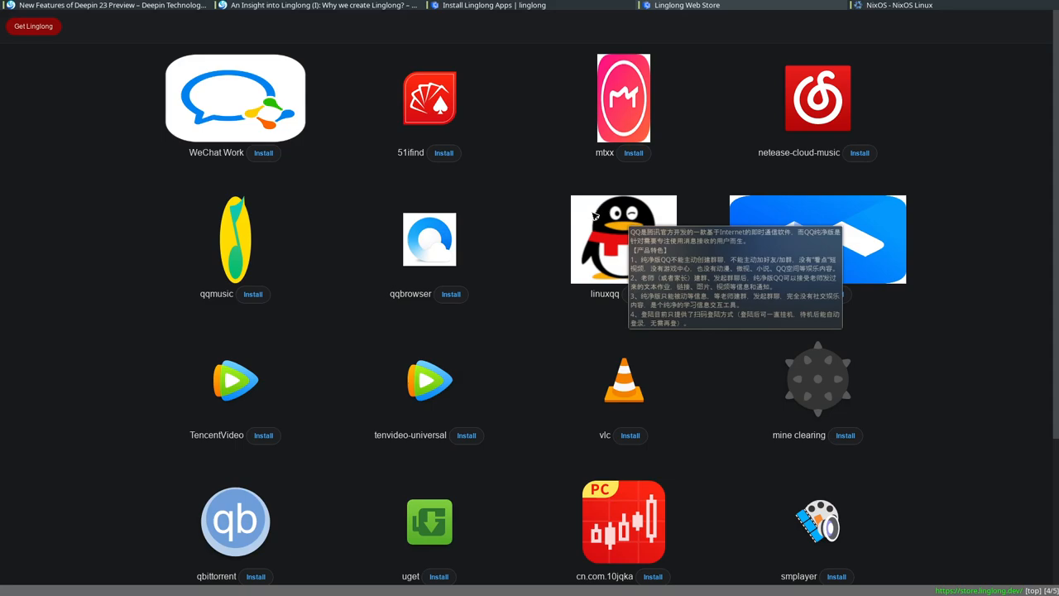
mouse_move(496, 213)
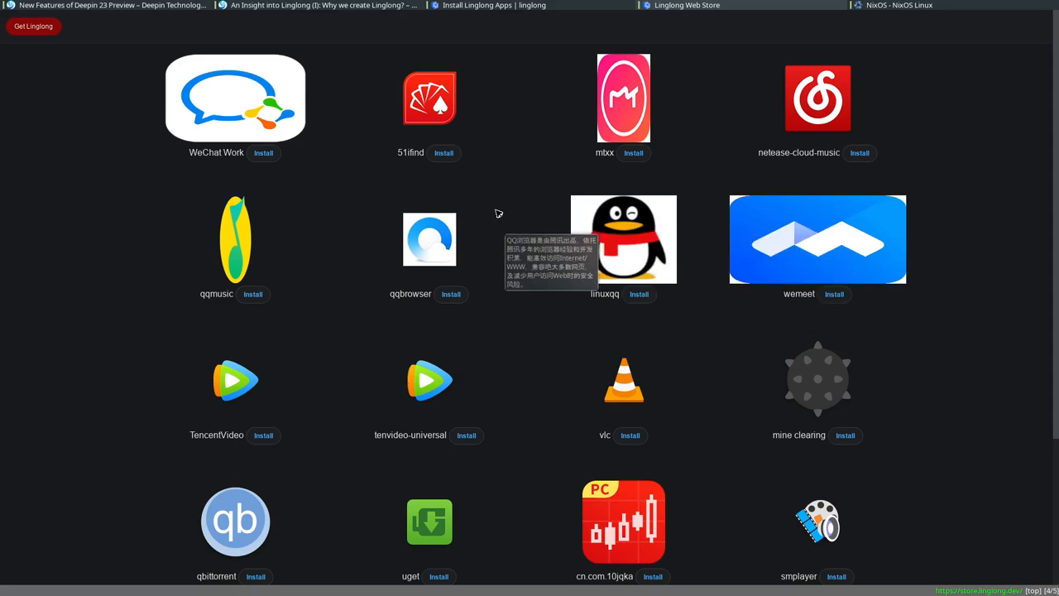
mouse_move(823, 60)
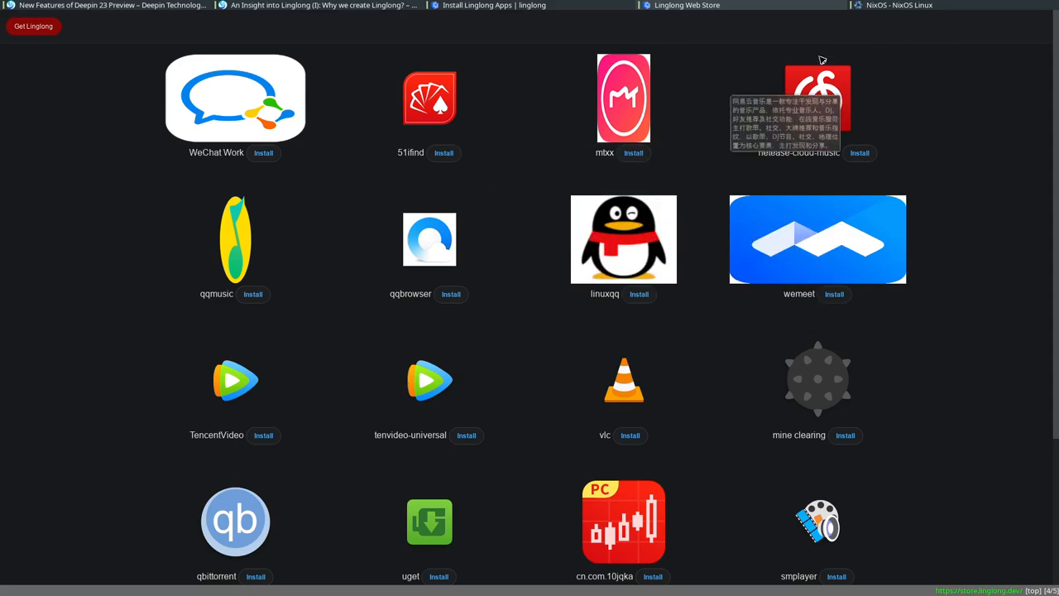
scroll("down", 3)
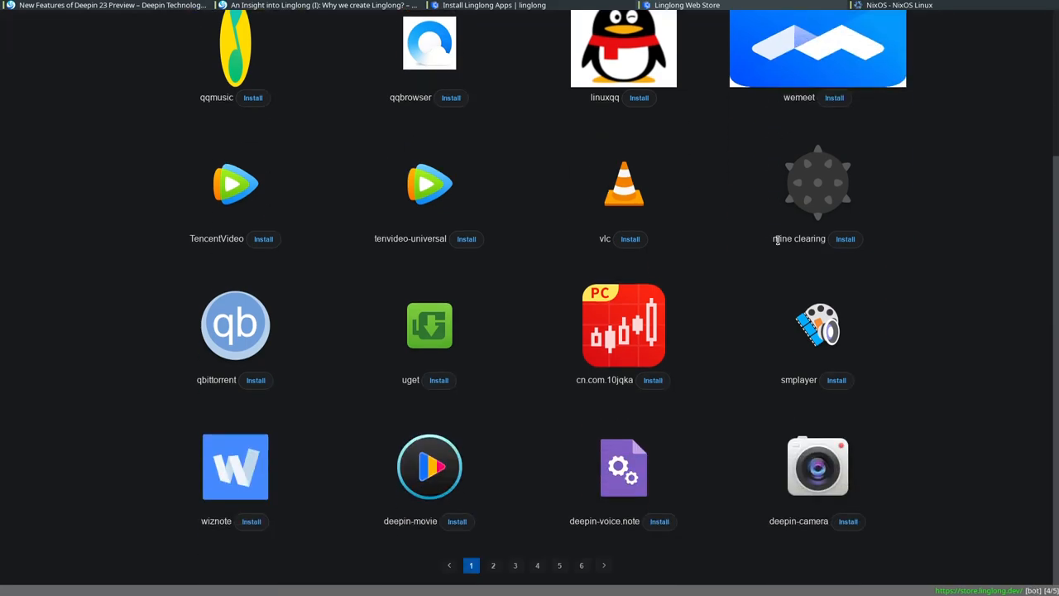
scroll("up", 3)
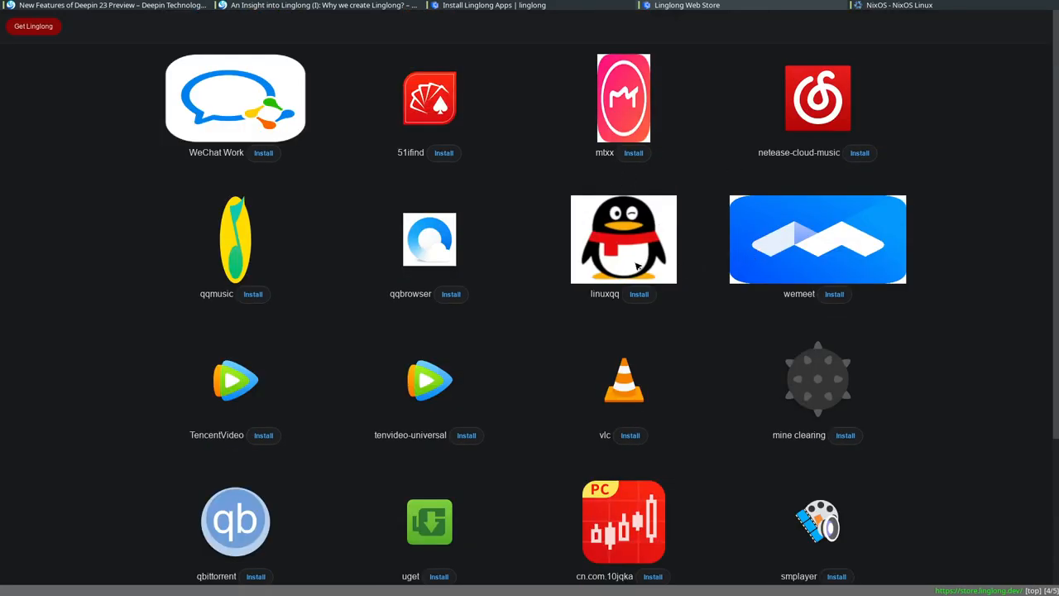
mouse_move(944, 222)
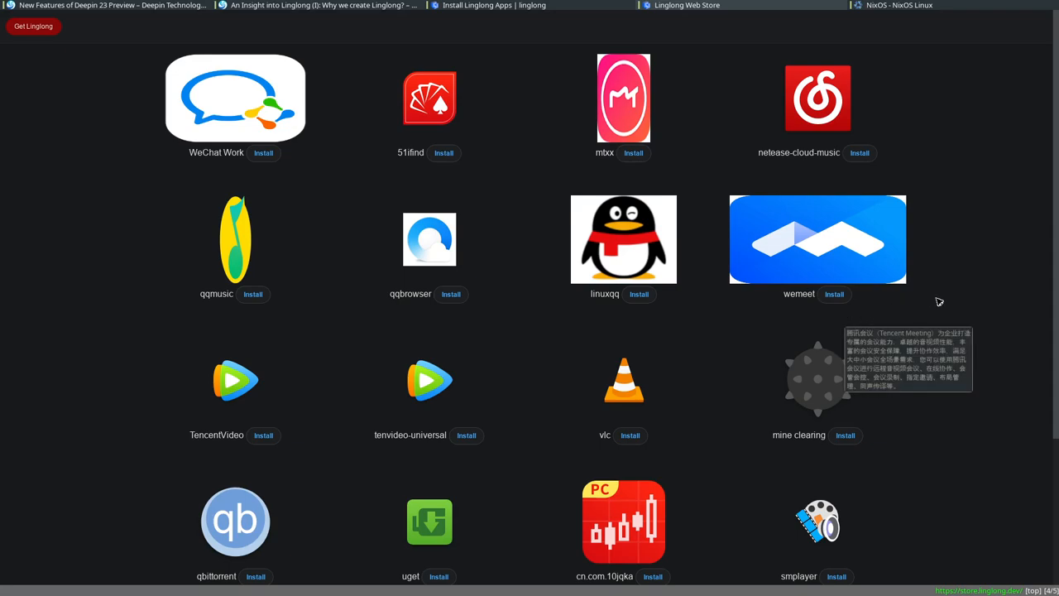
mouse_move(951, 290)
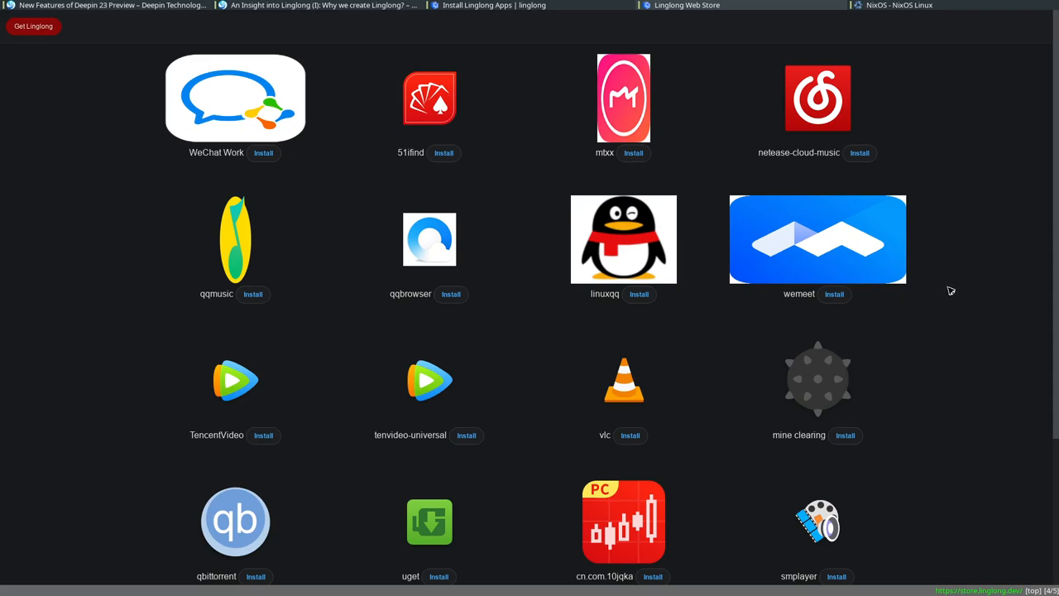
mouse_move(920, 290)
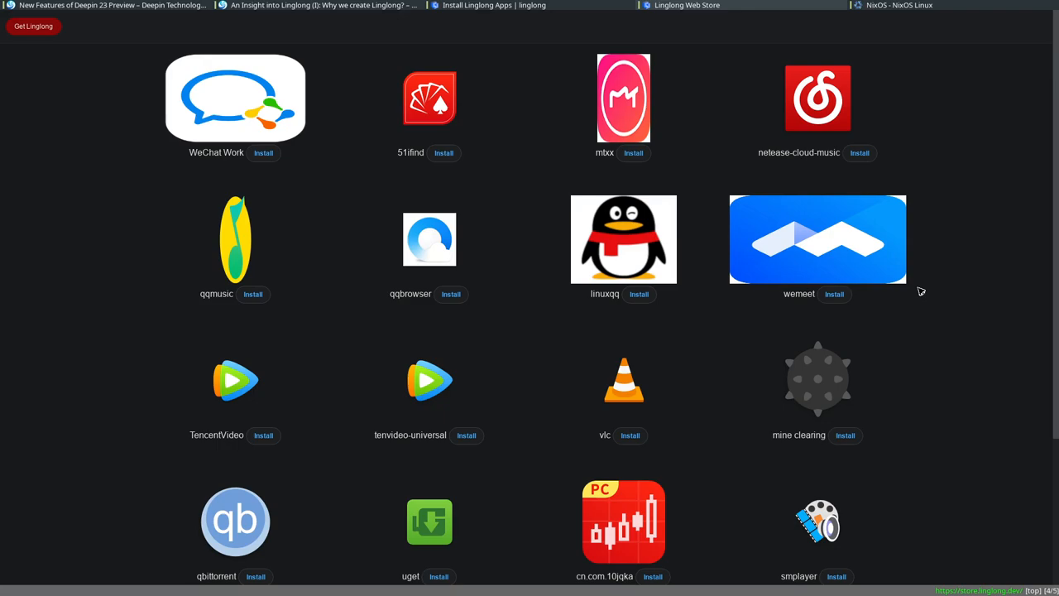
mouse_move(916, 292)
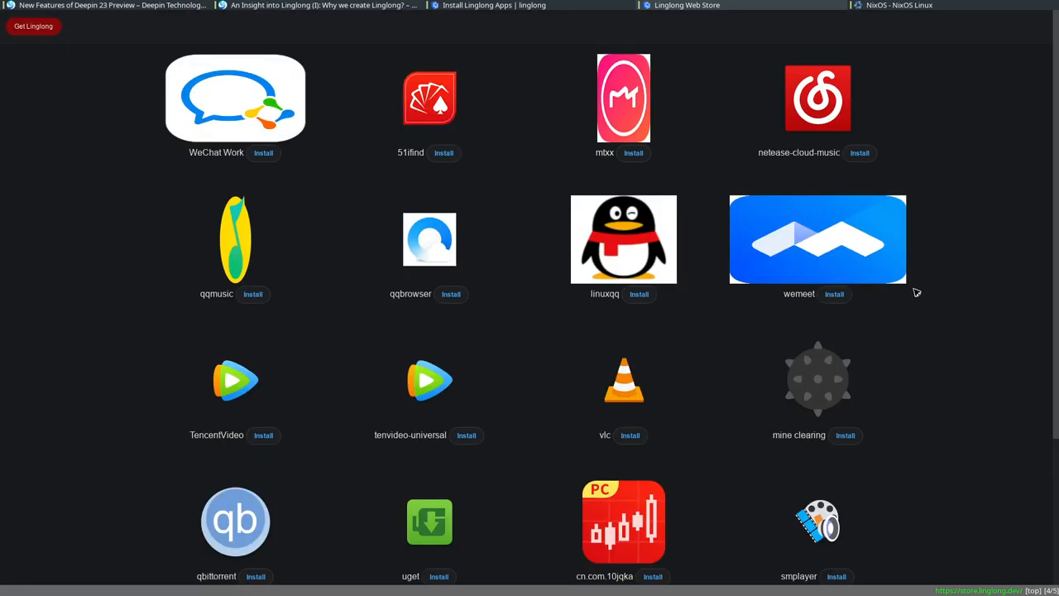
mouse_move(951, 343)
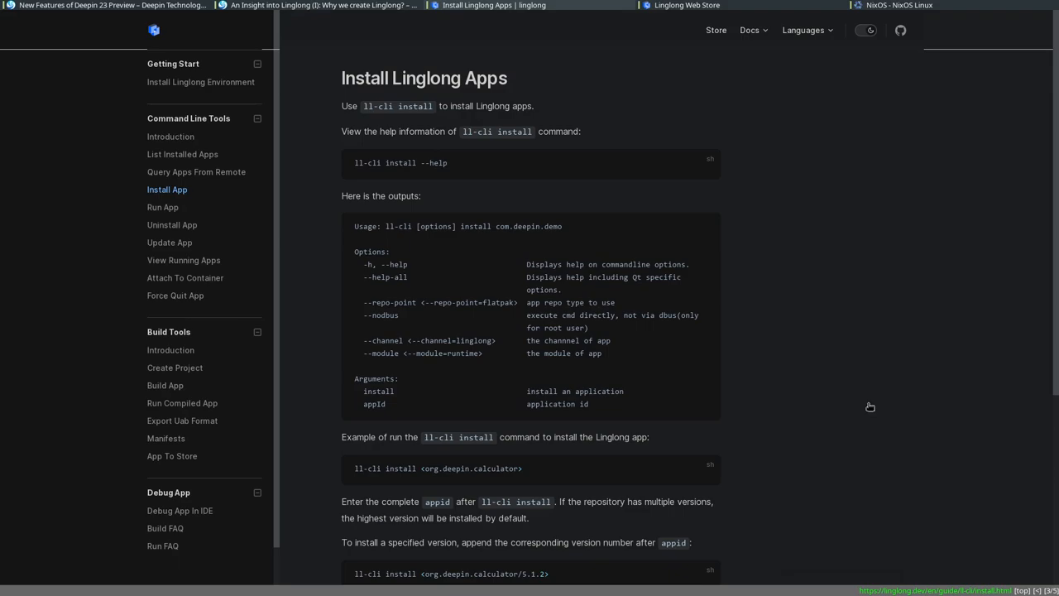
scroll("down", 3)
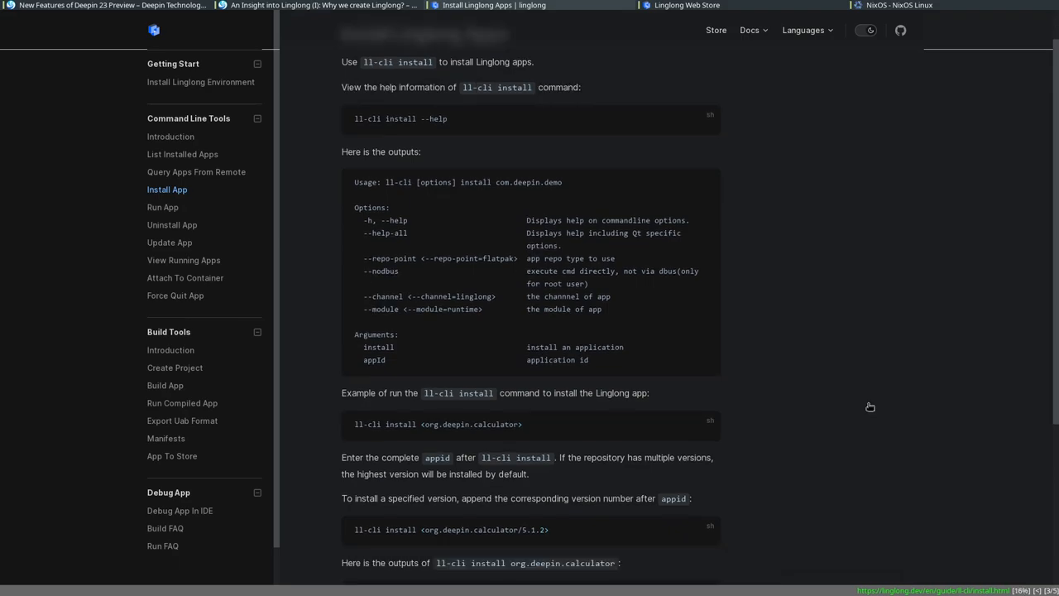
scroll("down", 3)
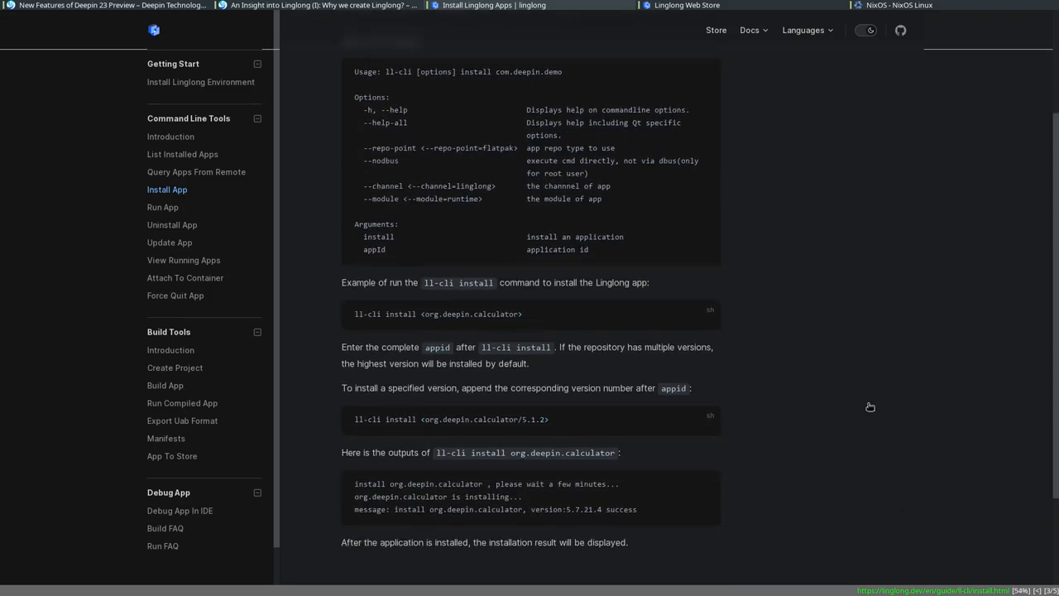
scroll("down", 3)
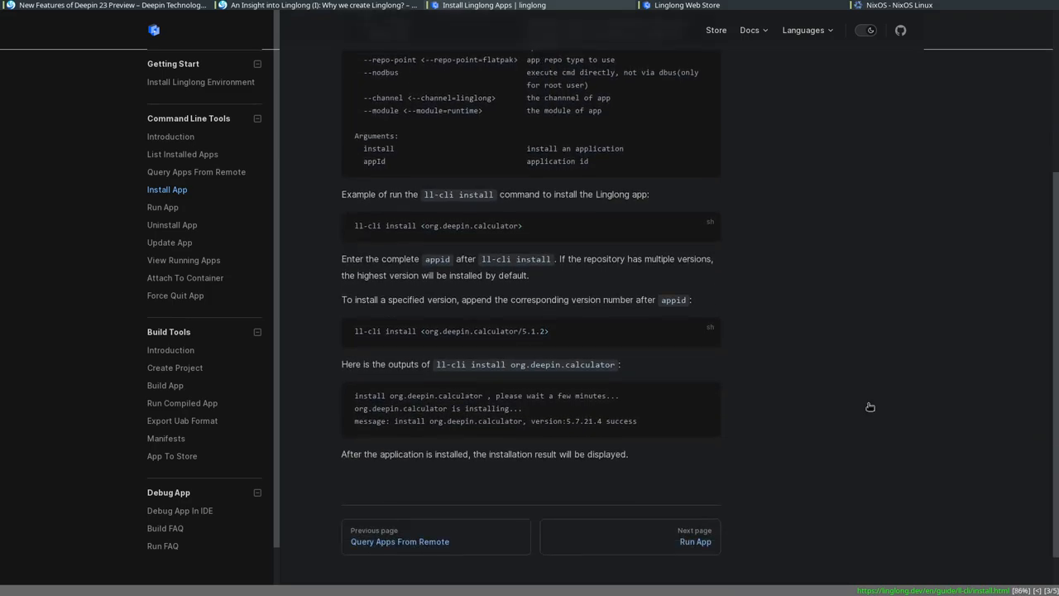
scroll("up", 3)
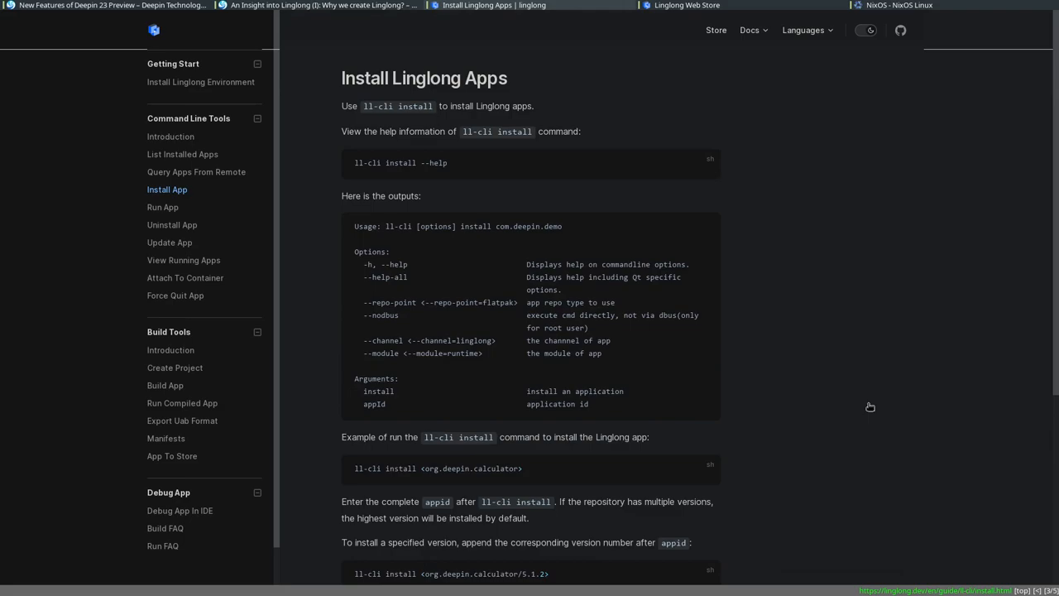